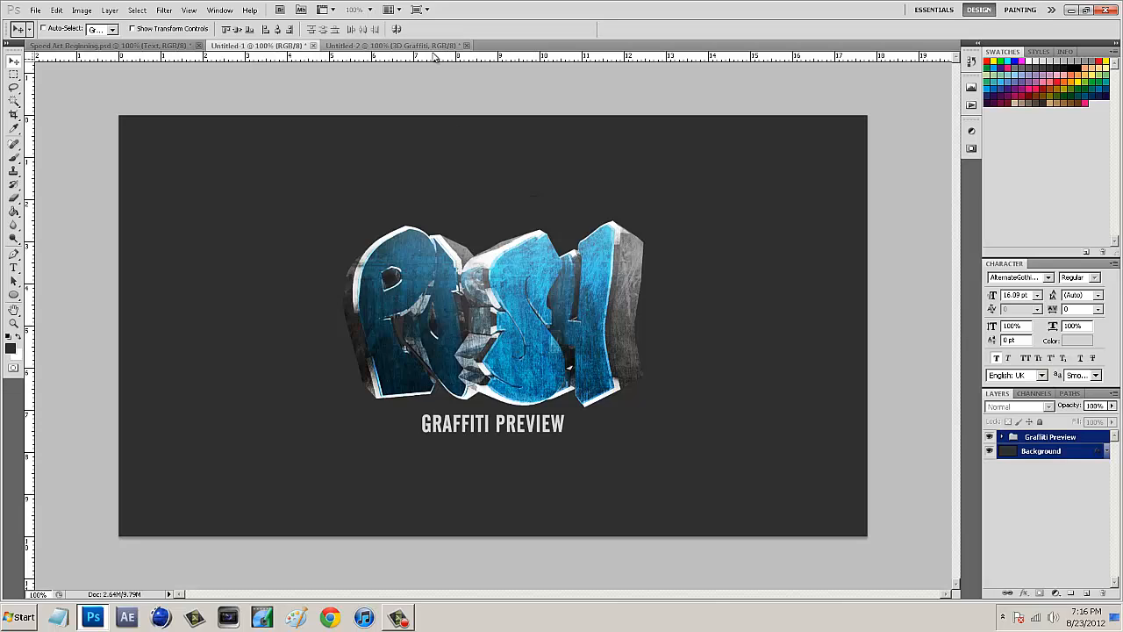
Step: Switch to the Untitled-2 document with the blue 3D POSH render on dark background
{"action": "left_click", "coordinate": [378, 46]}
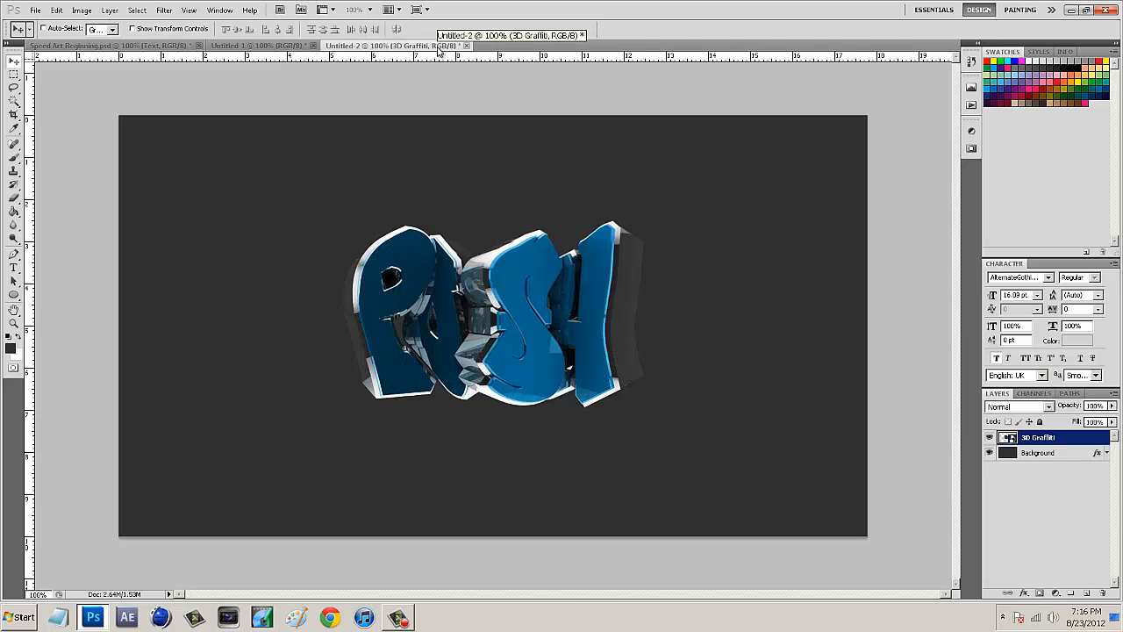
{"action": "mouse_move", "coordinate": [660, 274]}
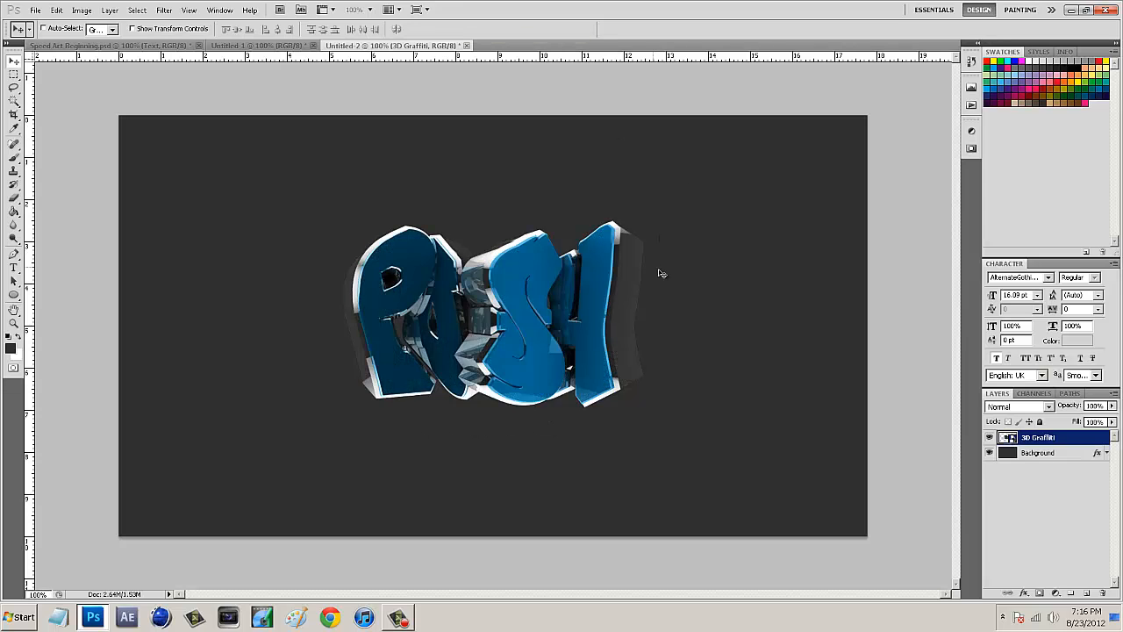
{"action": "mouse_move", "coordinate": [288, 323]}
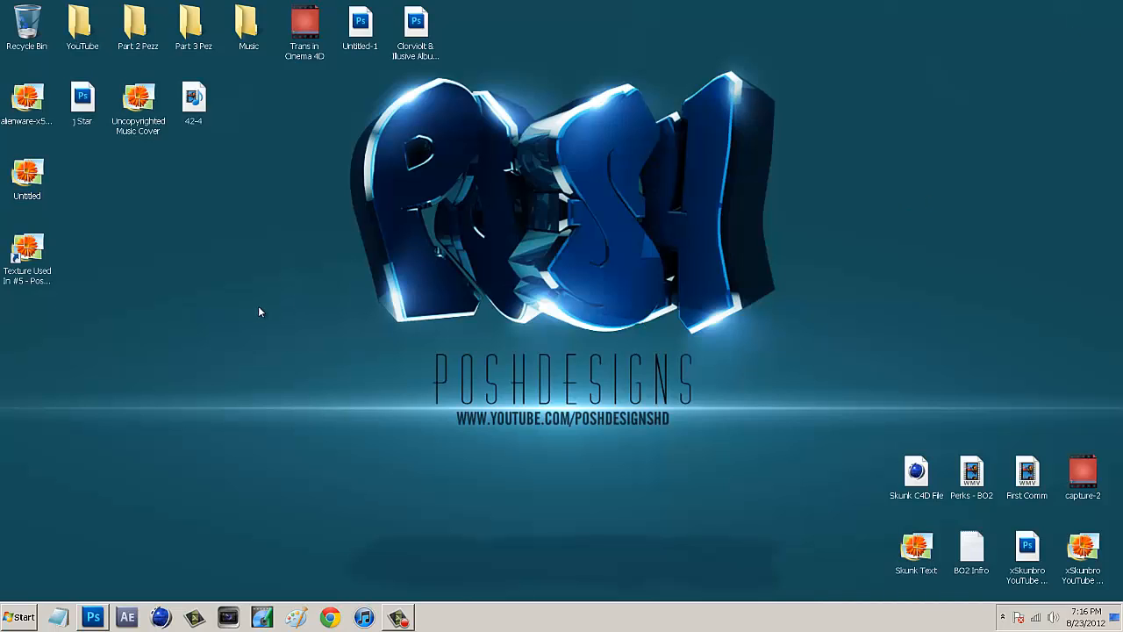
{"action": "mouse_move", "coordinate": [68, 291]}
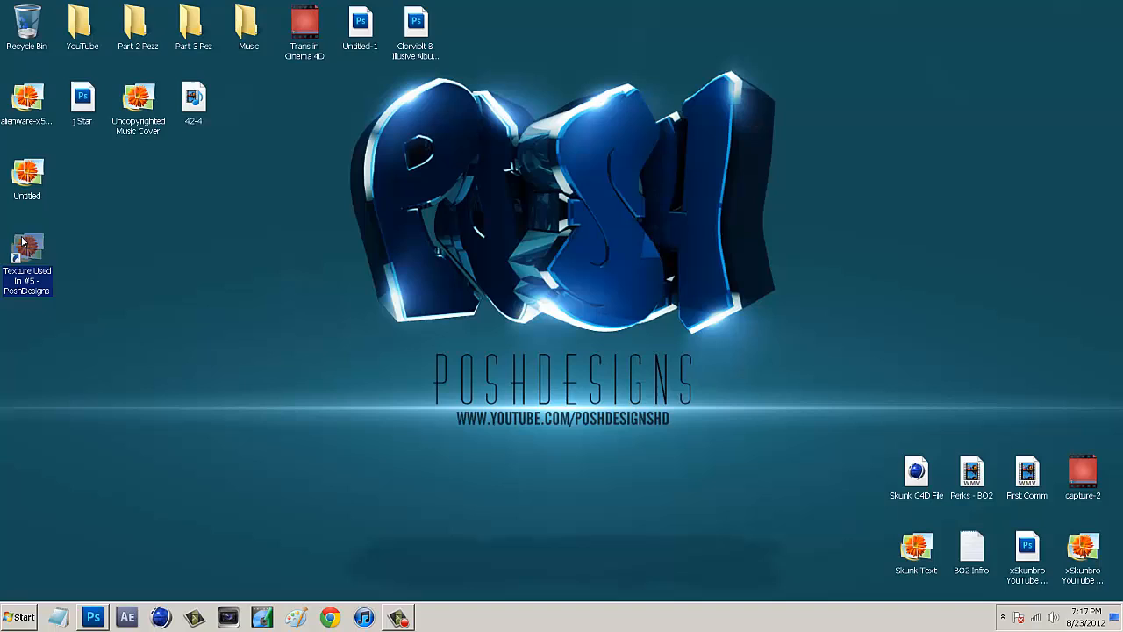
{"action": "mouse_move", "coordinate": [160, 337]}
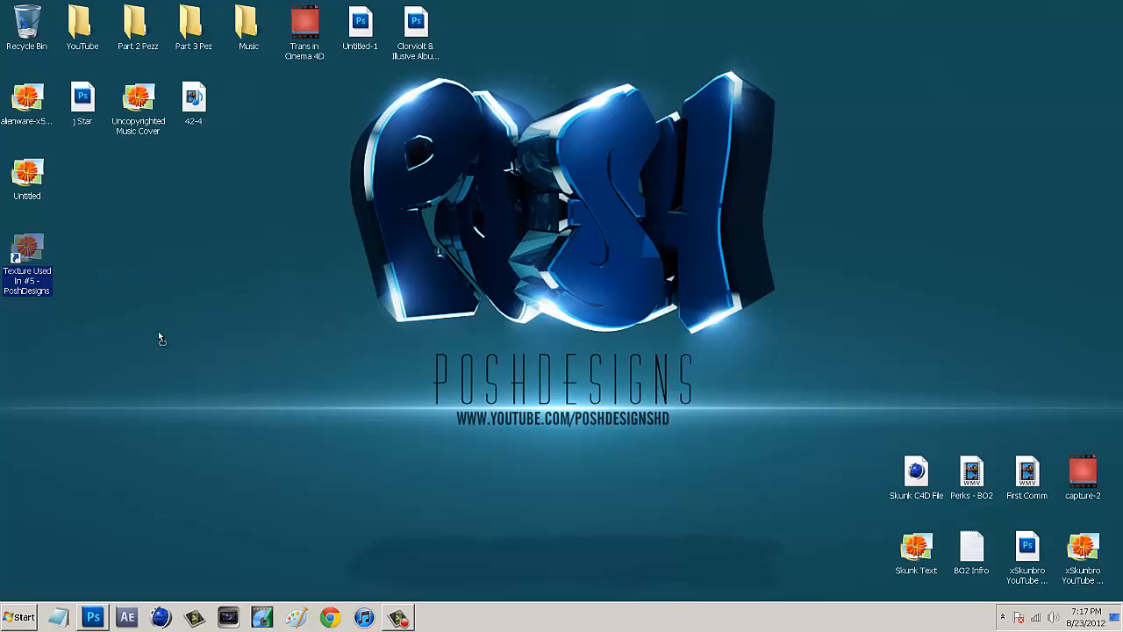
{"action": "mouse_move", "coordinate": [26, 254]}
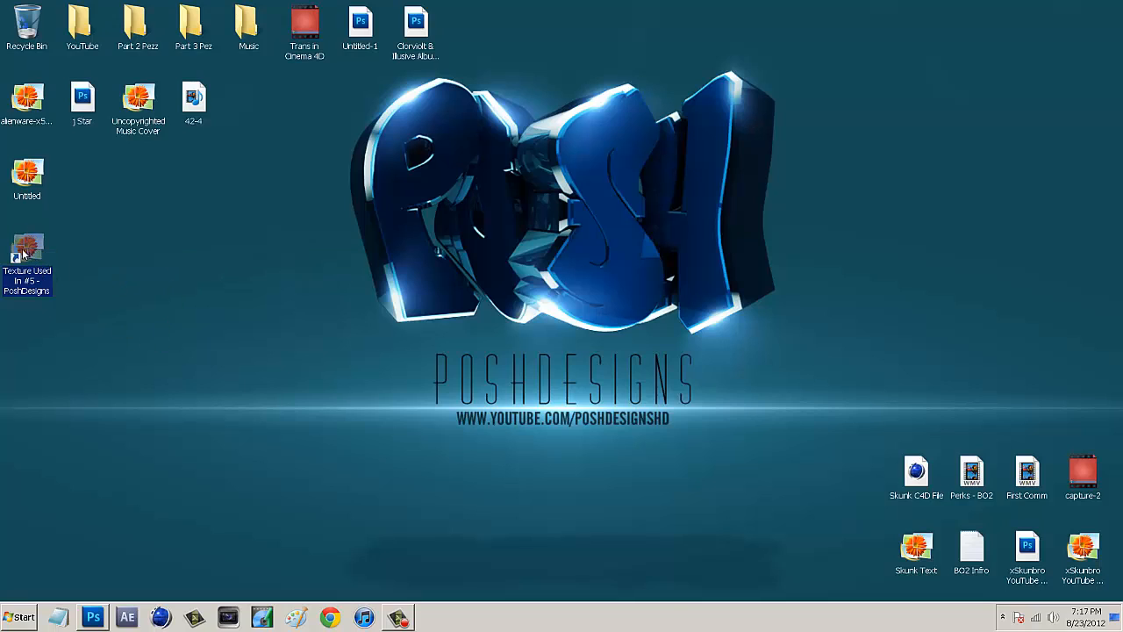
{"action": "mouse_move", "coordinate": [26, 254]}
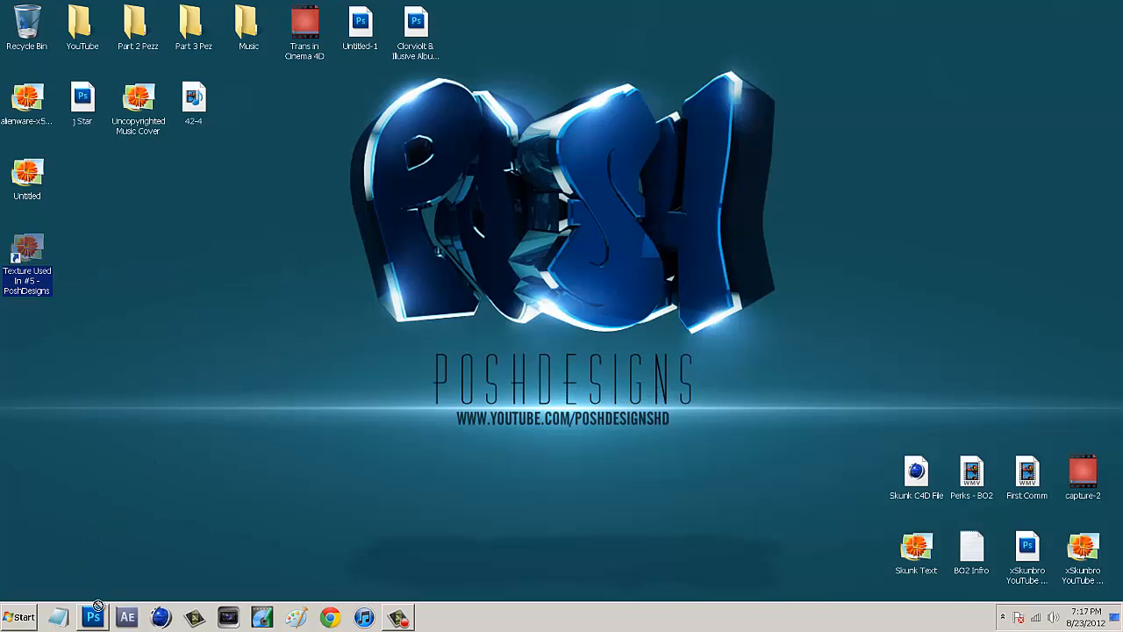
{"action": "left_click", "coordinate": [91, 617]}
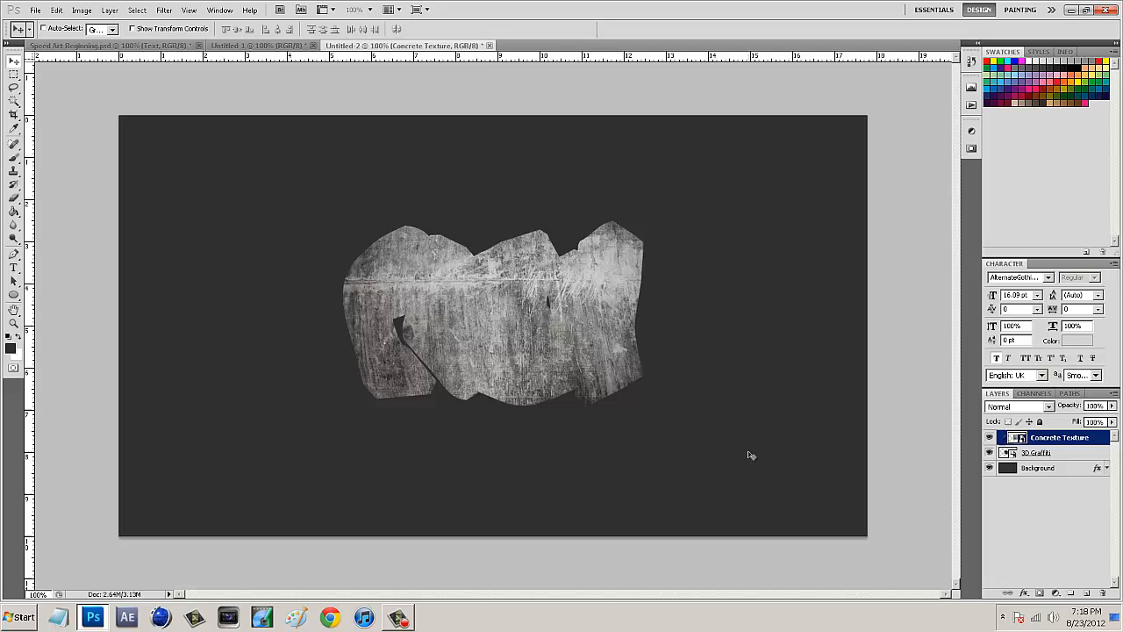
{"action": "mouse_move", "coordinate": [474, 295]}
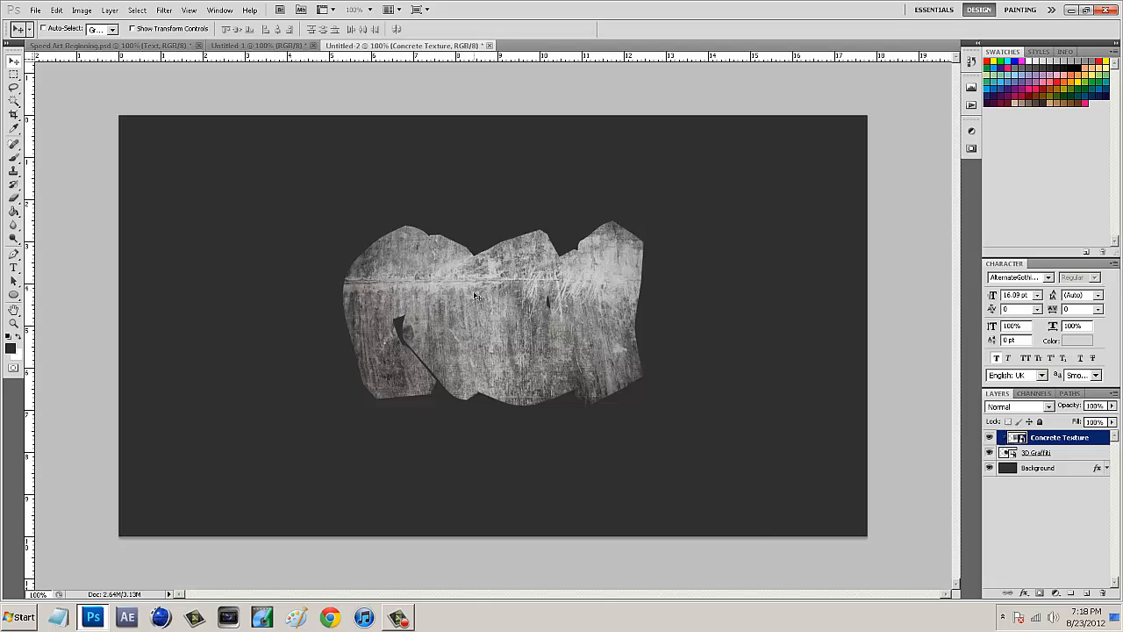
{"action": "mouse_move", "coordinate": [454, 325]}
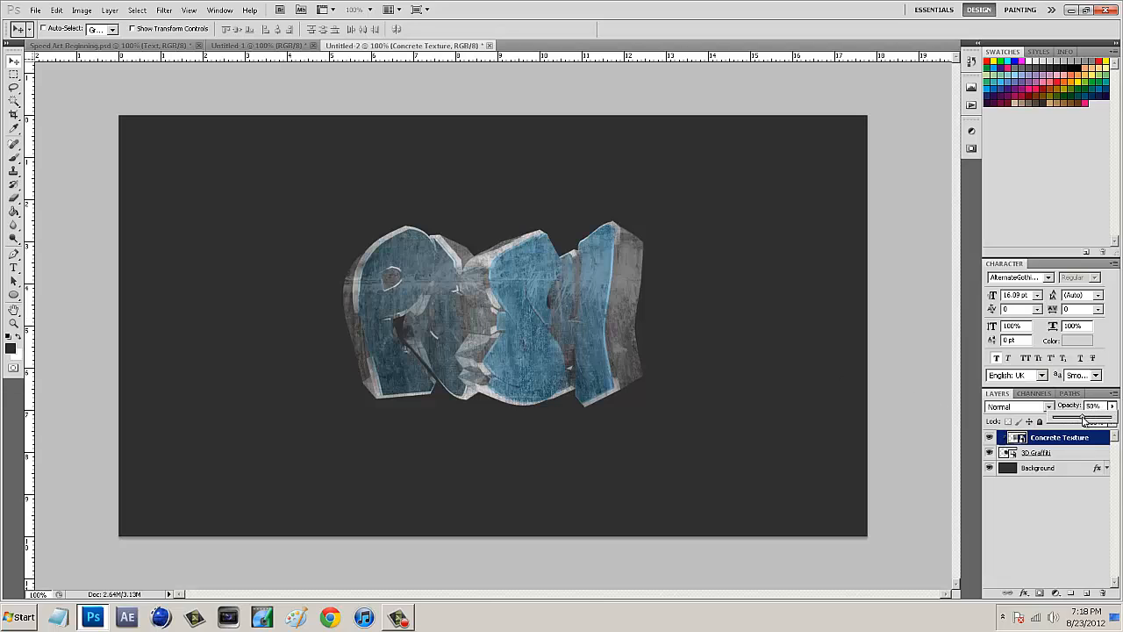
Step: Blend the Concrete Texture layer into the blue lettering with the Overlay mode
{"action": "left_click_drag", "start_coordinate": [1088, 414], "coordinate": [1077, 415]}
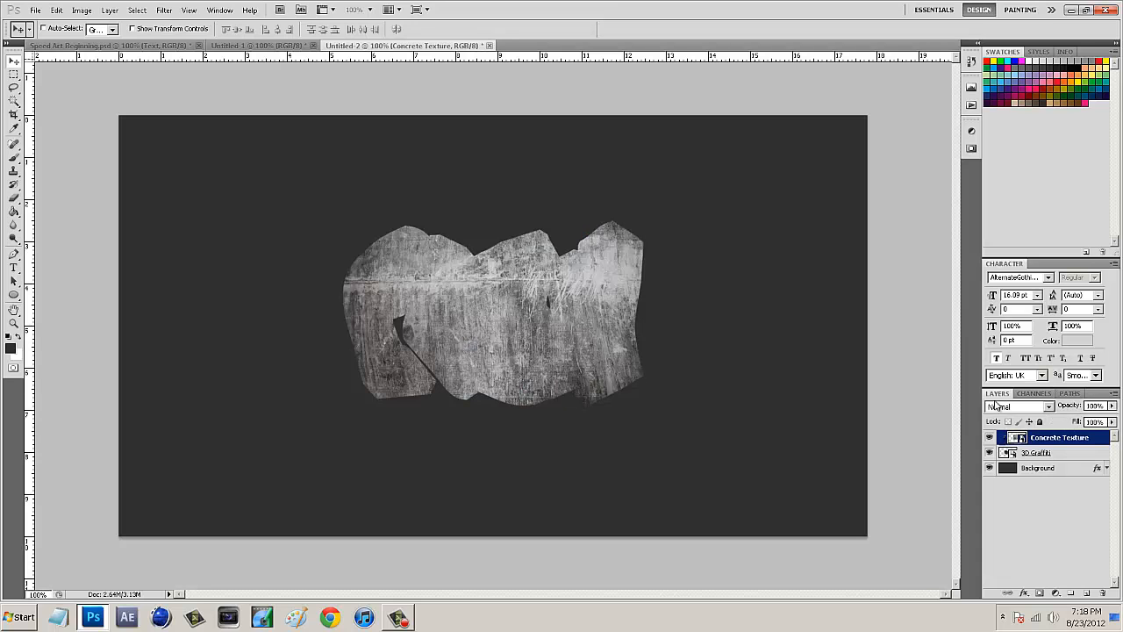
{"action": "left_click", "coordinate": [1019, 408]}
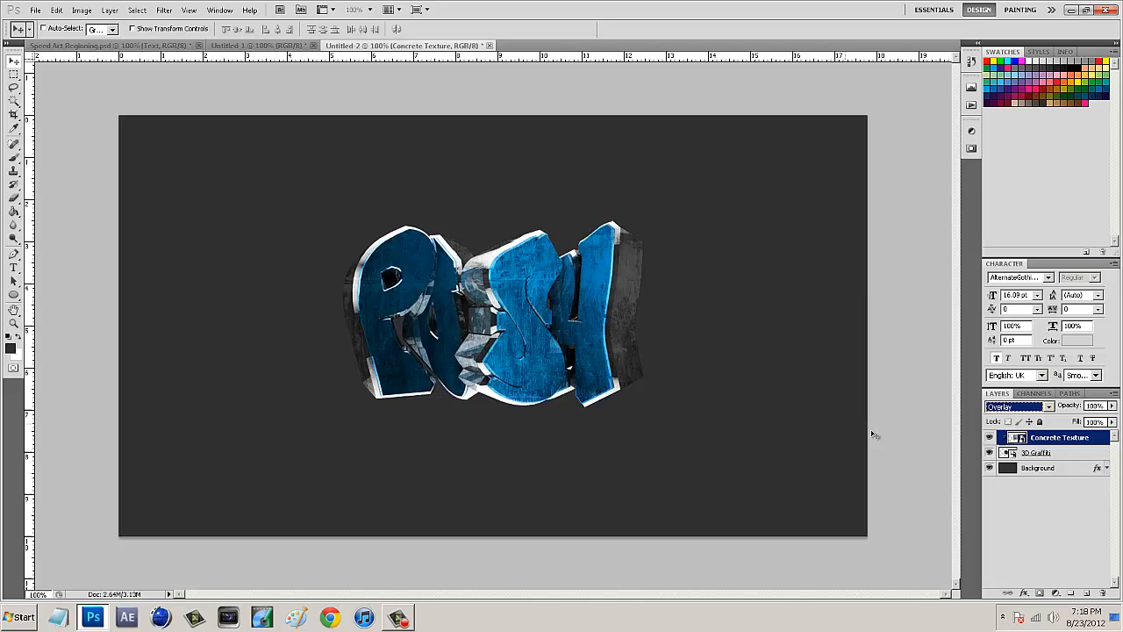
{"action": "mouse_move", "coordinate": [688, 432]}
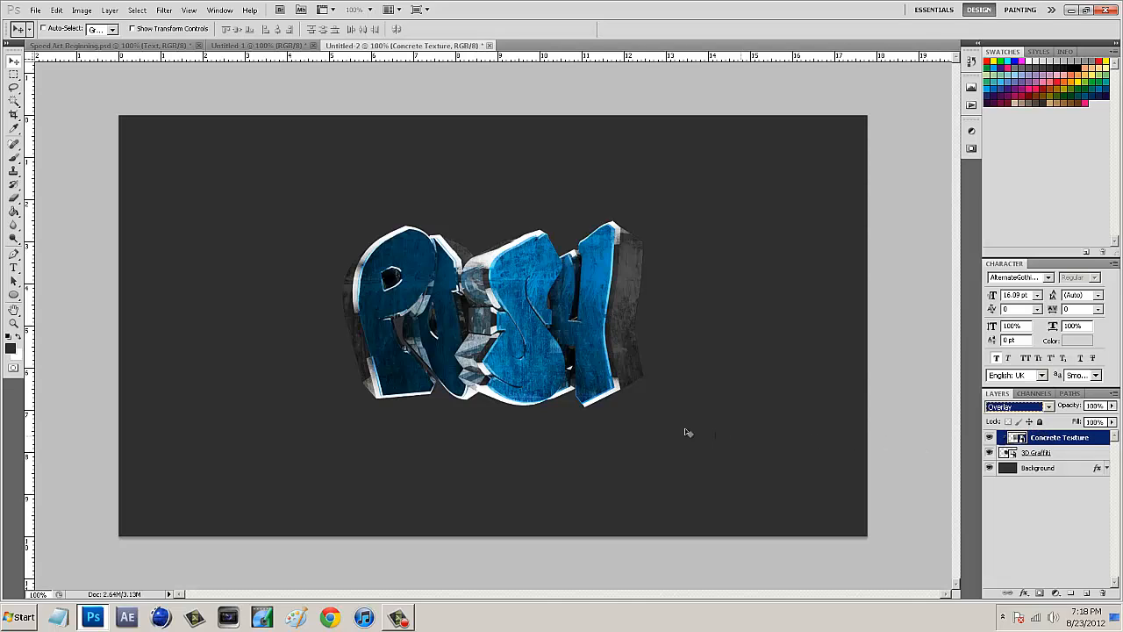
{"action": "mouse_move", "coordinate": [692, 497]}
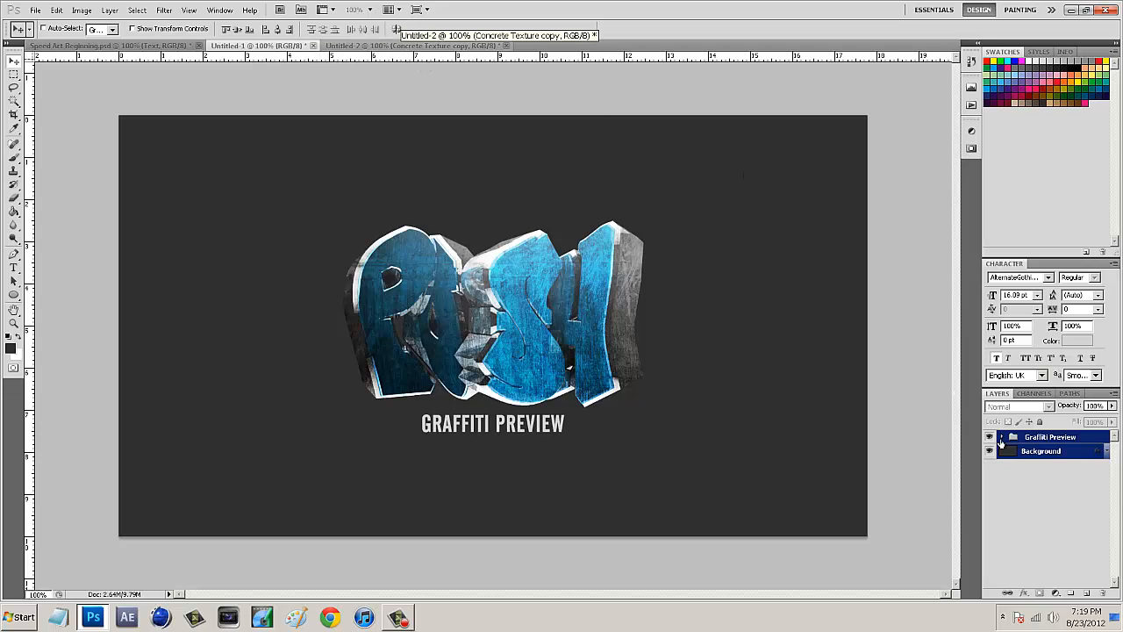
Step: Return to the Untitled-2 render with Concrete Texture copy stacked above Concrete Texture
{"action": "left_click", "coordinate": [1001, 436]}
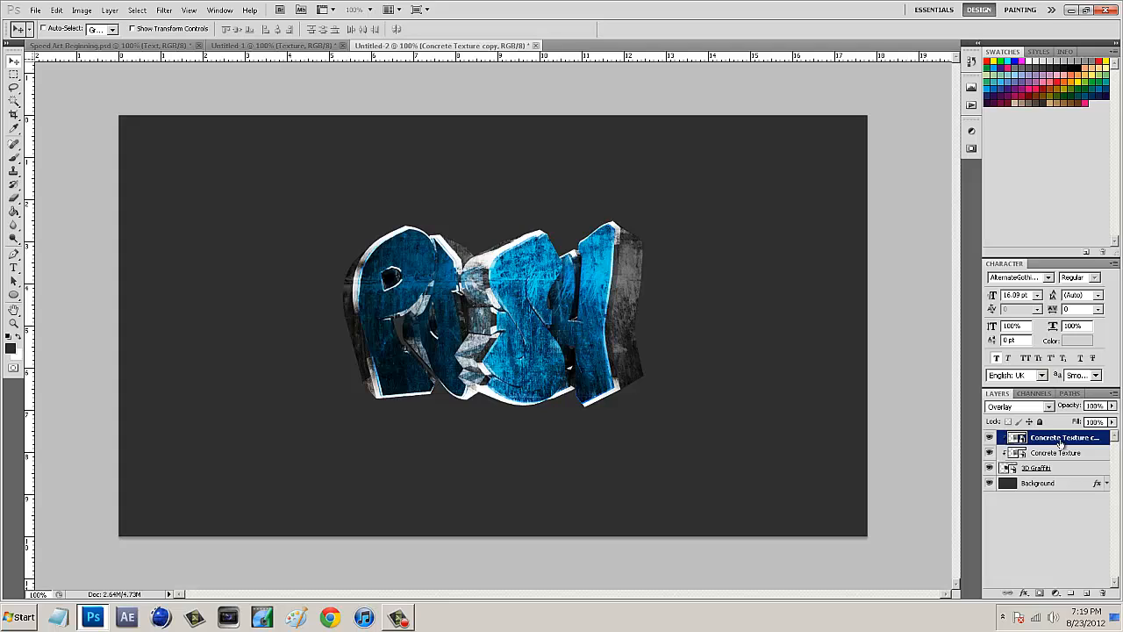
{"action": "mouse_move", "coordinate": [748, 428]}
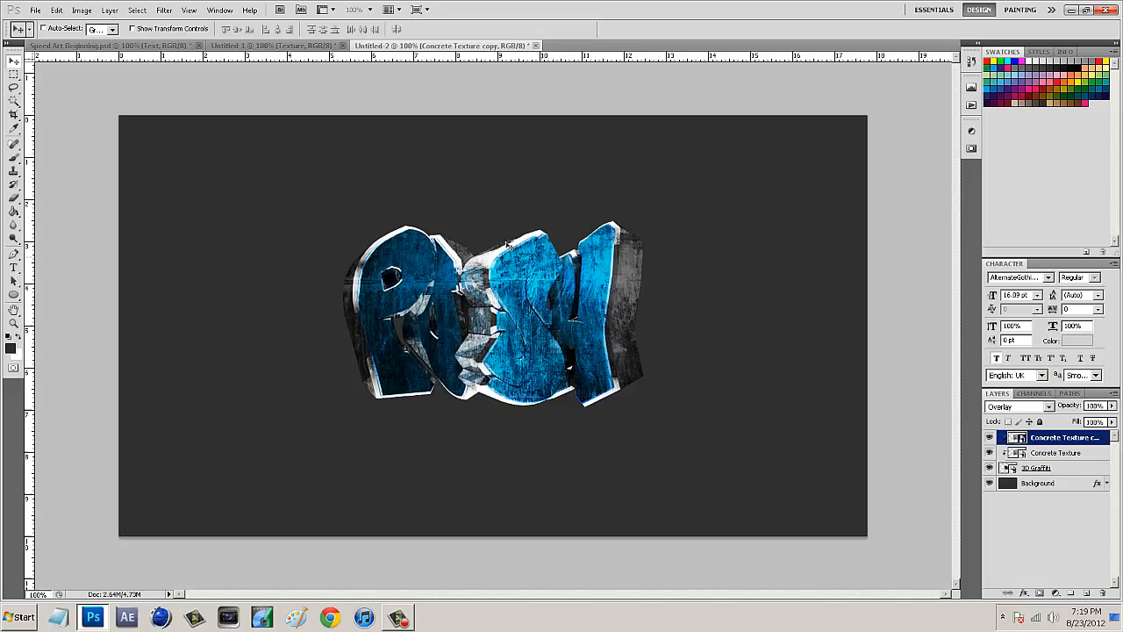
{"action": "mouse_move", "coordinate": [435, 237]}
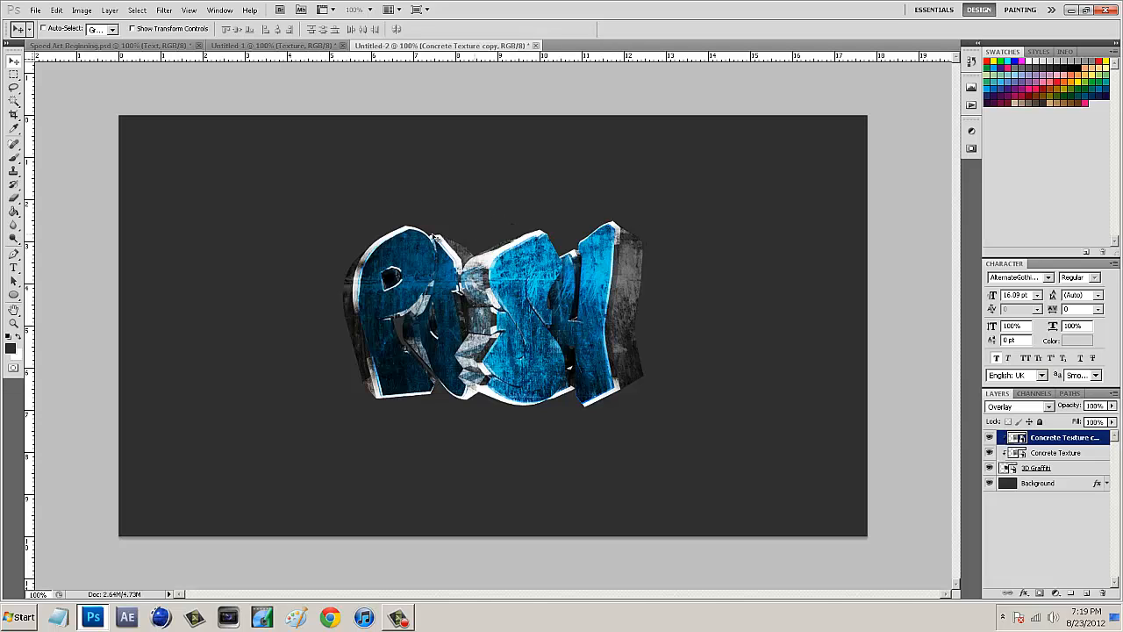